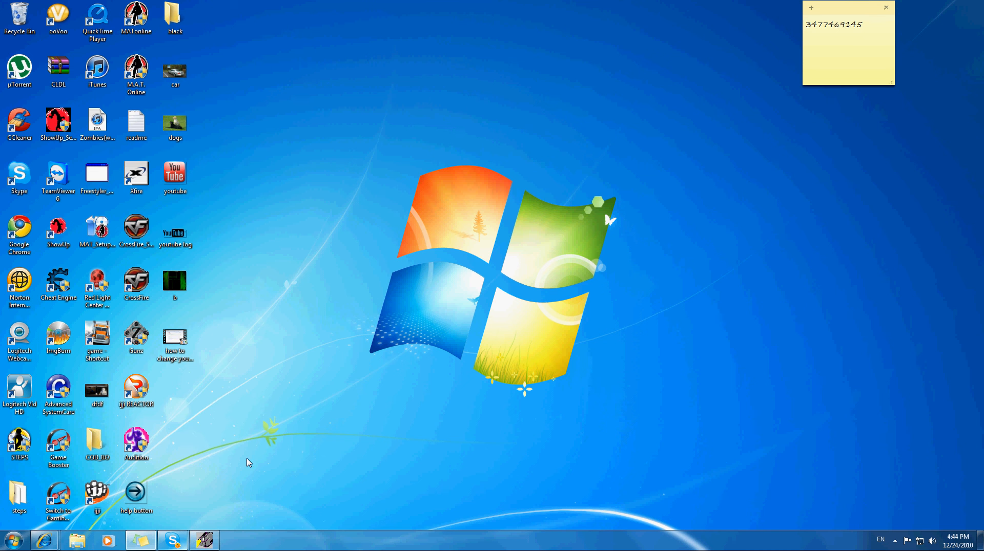
# Bring up the Skype main window from its taskbar icon
pyautogui.click(173, 541)
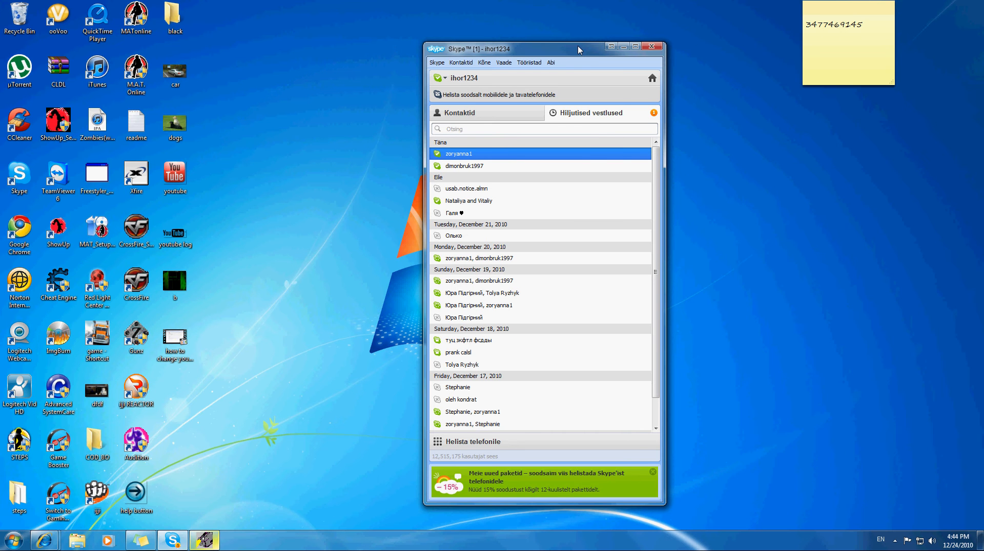
# Move the Skype window slightly up and to the right
pyautogui.moveTo(578, 48); pyautogui.dragTo(588, 32)
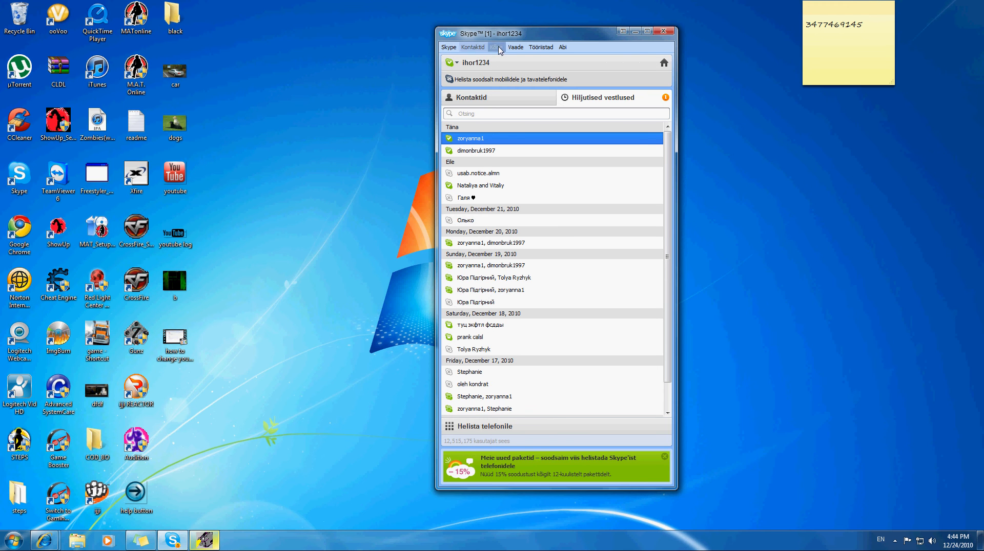
# Switch Skype's language to English via Tööriistad > Vali keel
pyautogui.click(540, 47)
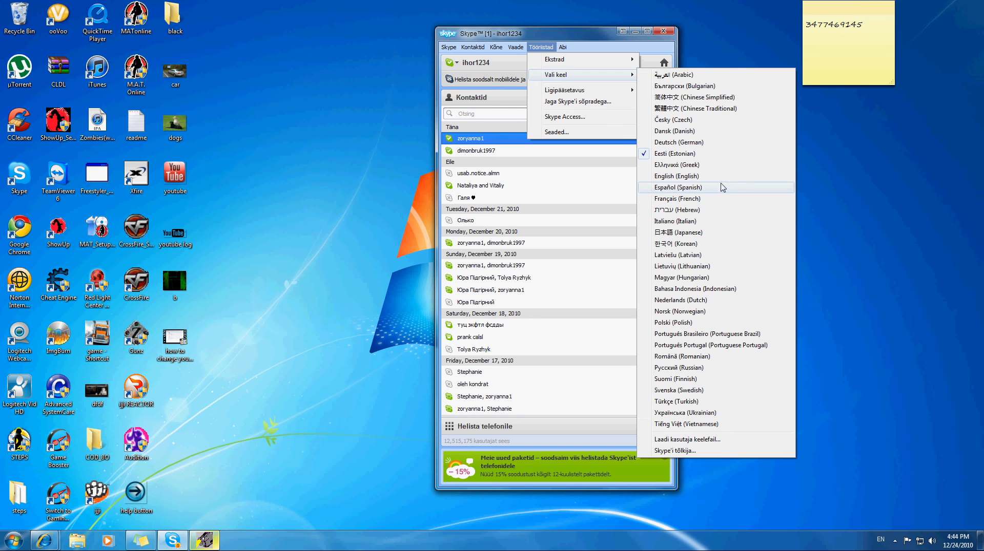
pyautogui.click(676, 176)
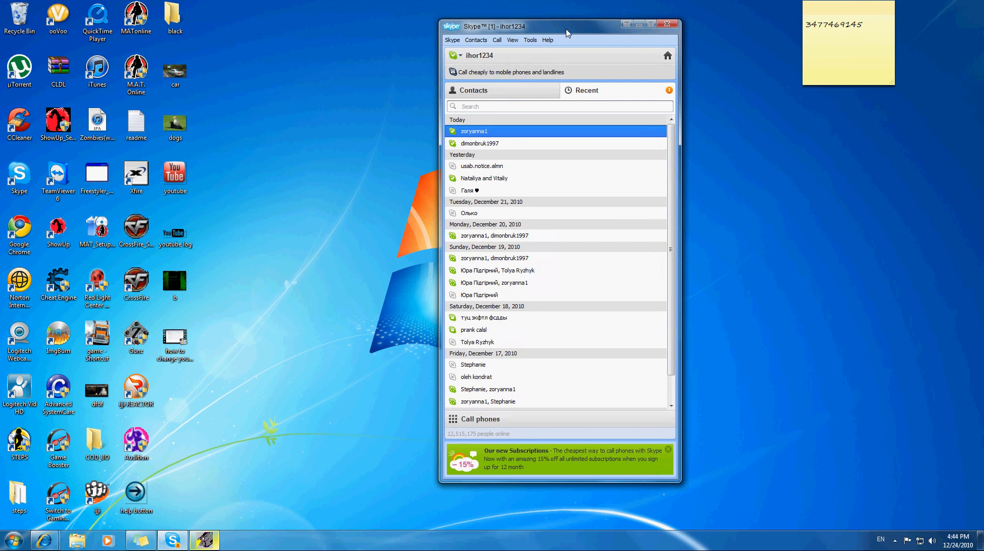
# Move the Skype window left and slightly down
pyautogui.moveTo(567, 34); pyautogui.dragTo(493, 55)
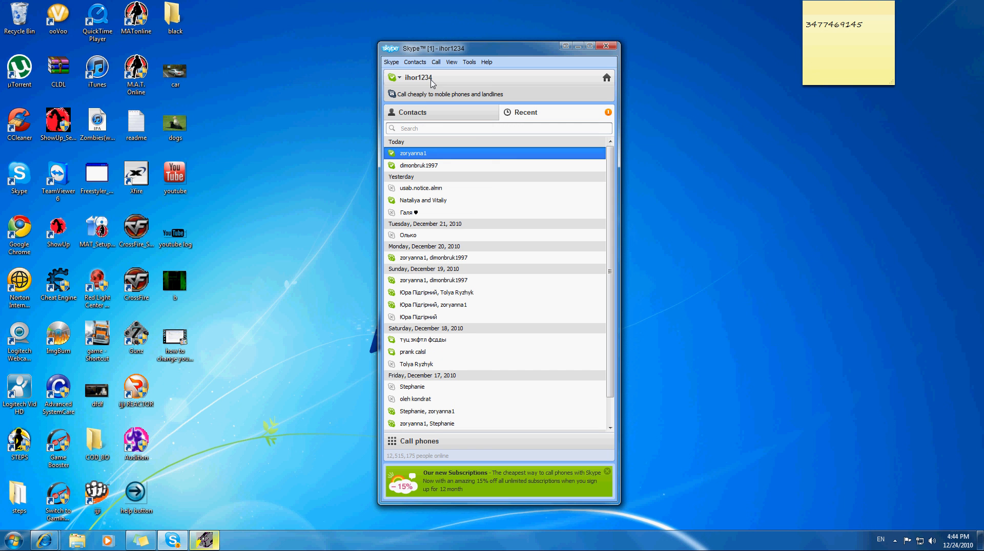
pyautogui.moveTo(498, 62)
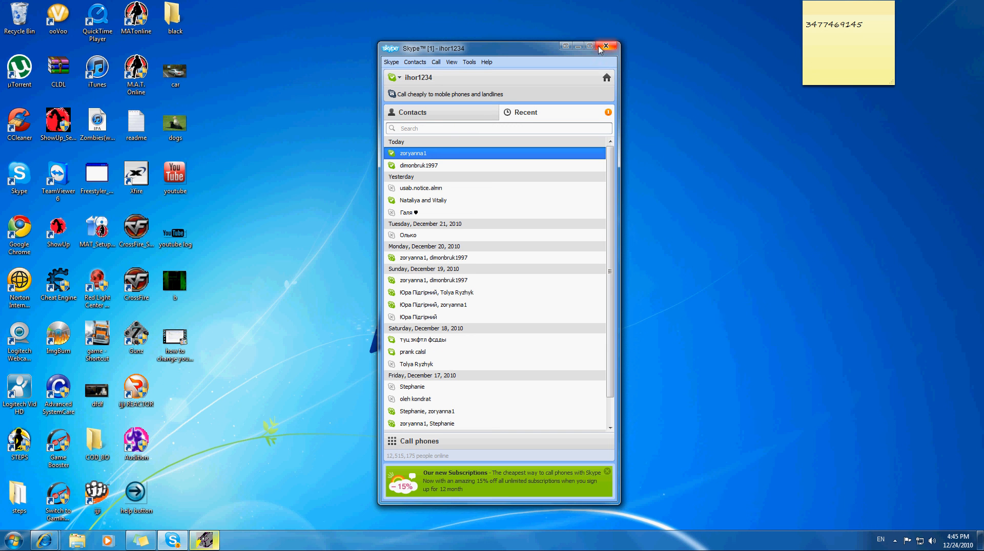
pyautogui.moveTo(604, 48)
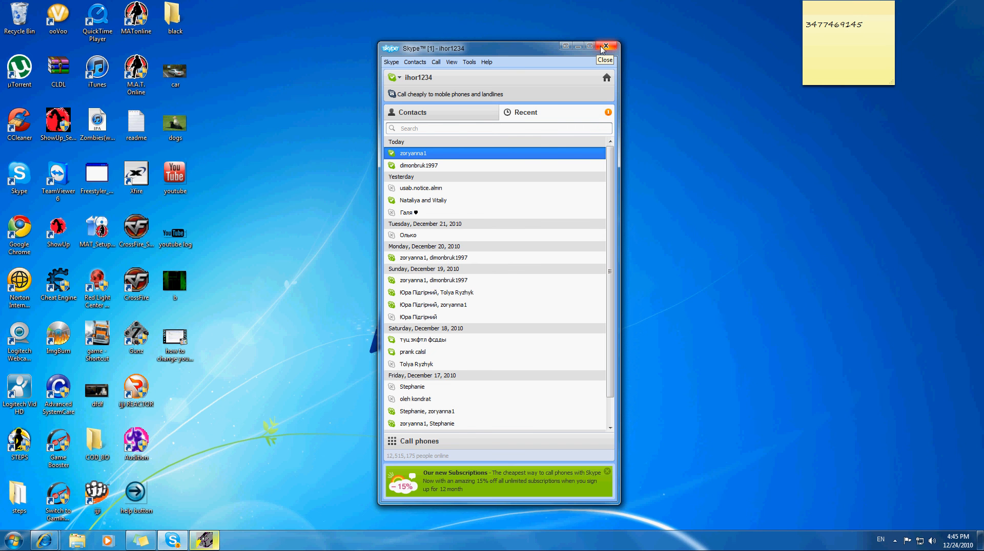
pyautogui.moveTo(601, 50)
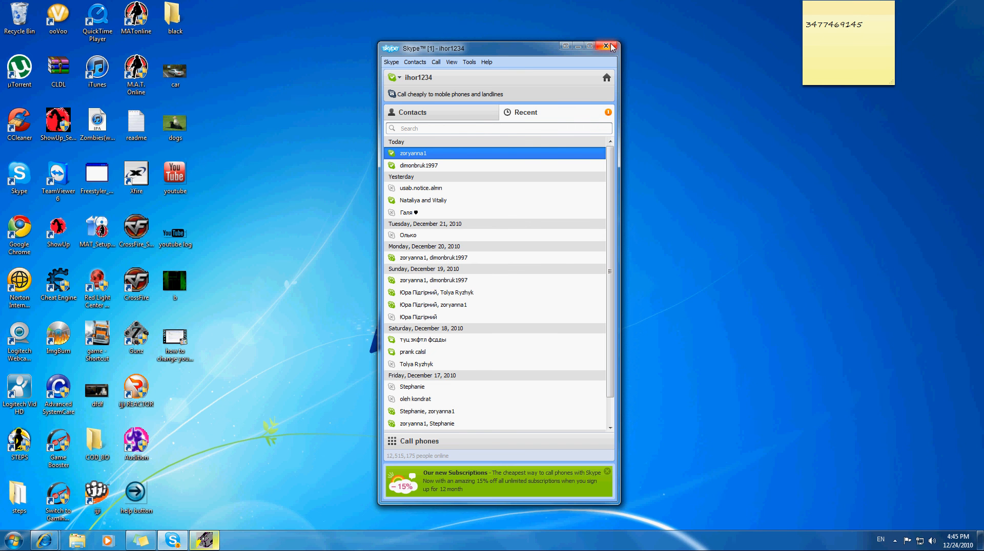
# Close the Skype window with its title-bar close button
pyautogui.click(610, 47)
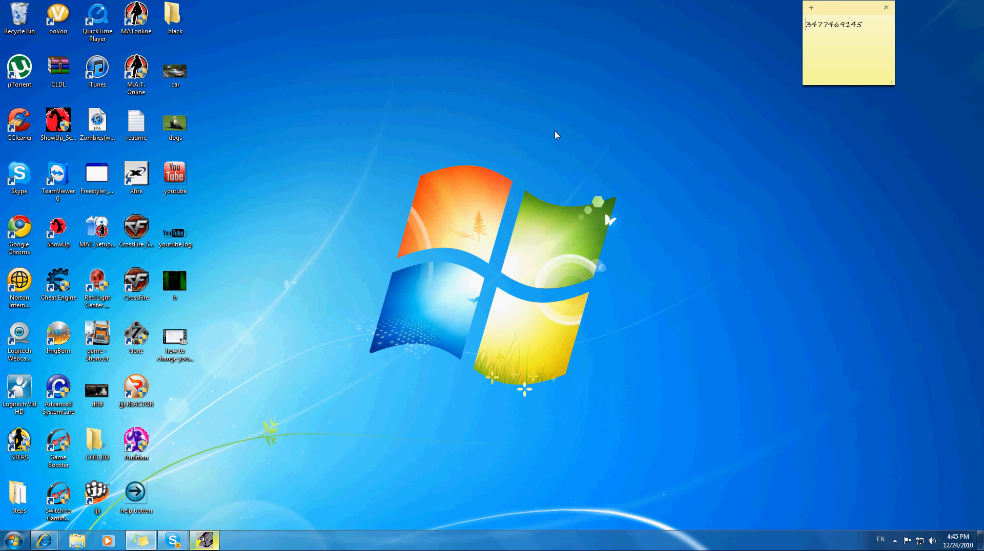
pyautogui.moveTo(554, 151)
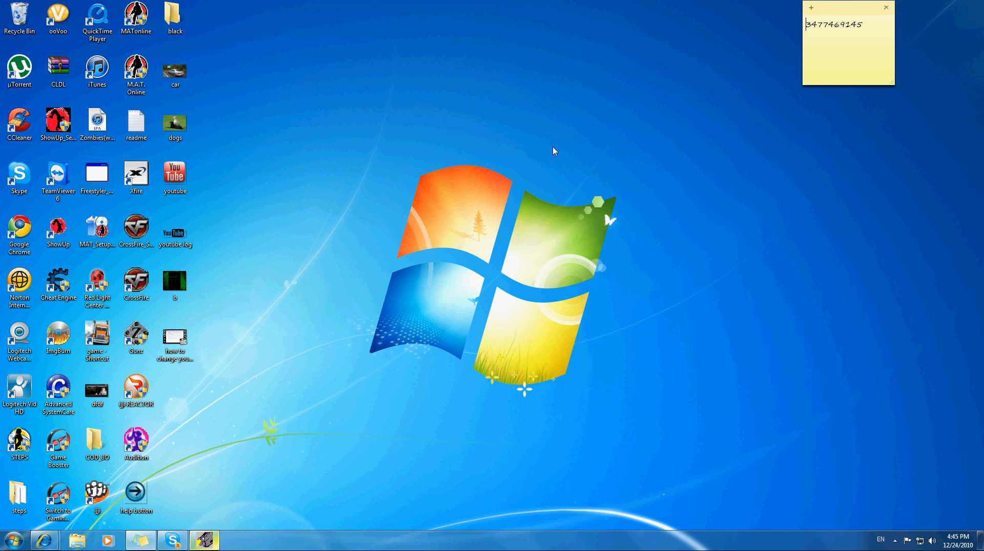